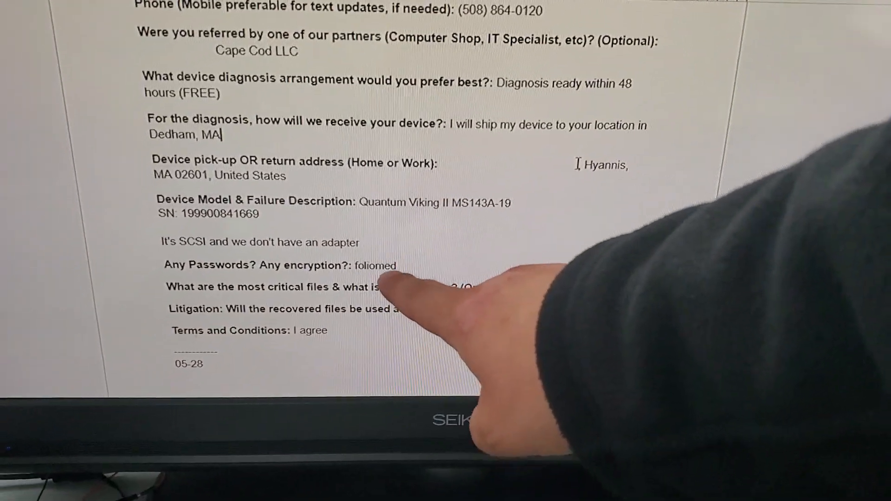
Start generating the report on marked files and folders from the Root folder
{"action": "scroll", "scroll_direction": "down", "scroll_amount": 3}
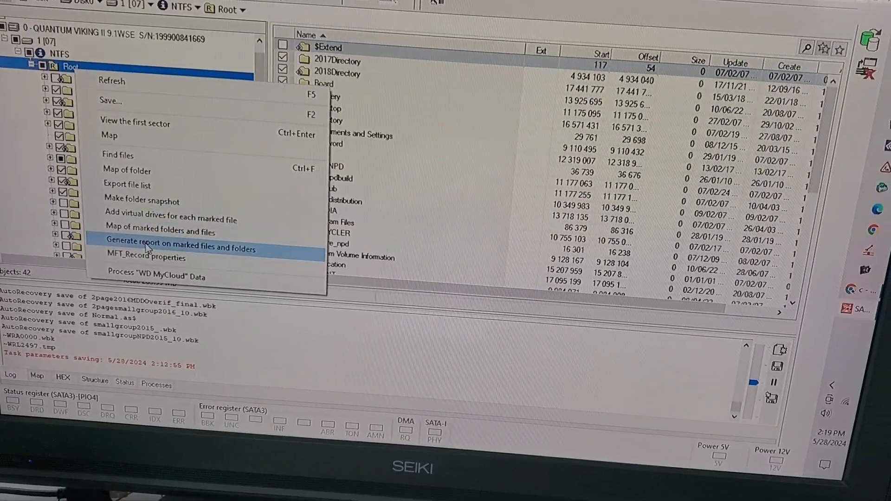
{"action": "left_click", "coordinate": [181, 248]}
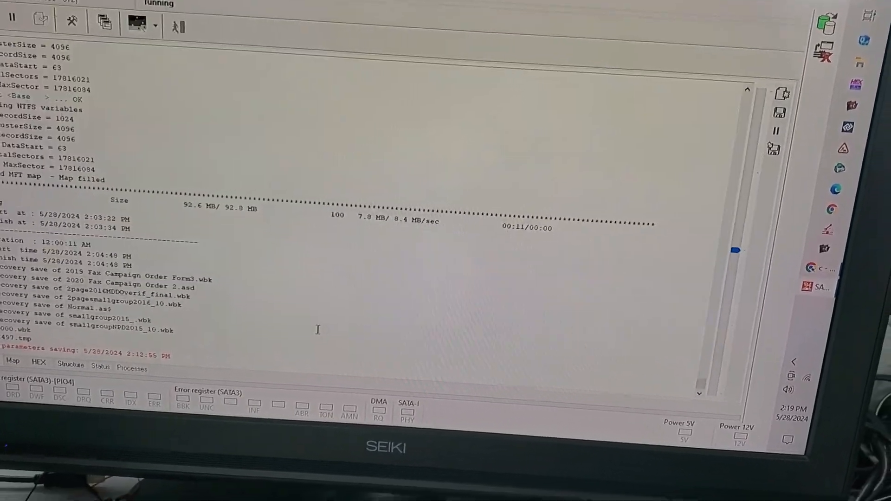